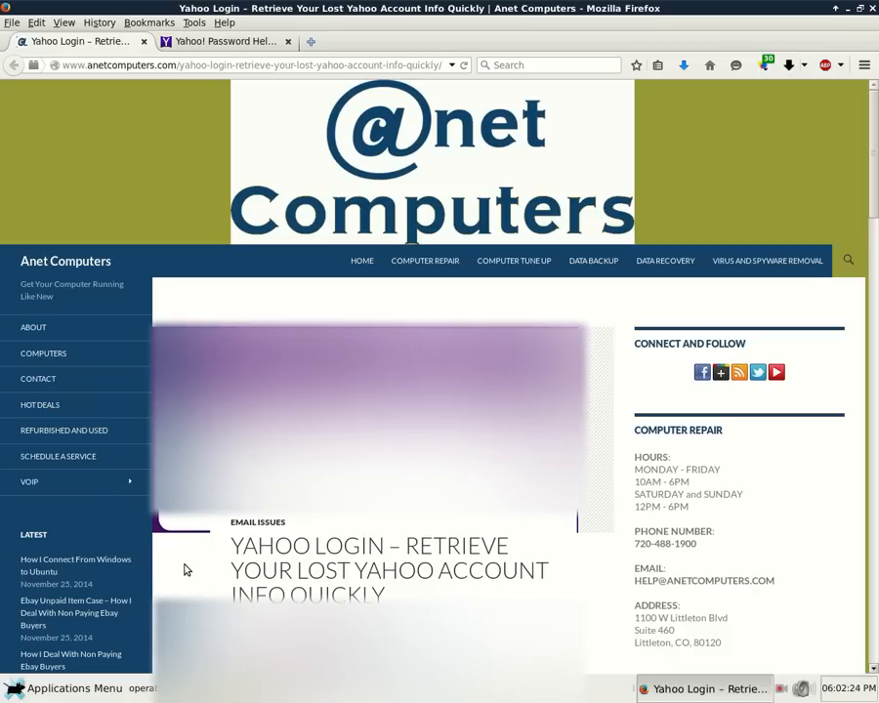
Scroll the Yahoo recovery post down to the paragraph on clearing browser cache and cookies.
{"action": "scroll", "scroll_direction": "down", "scroll_amount": 3}
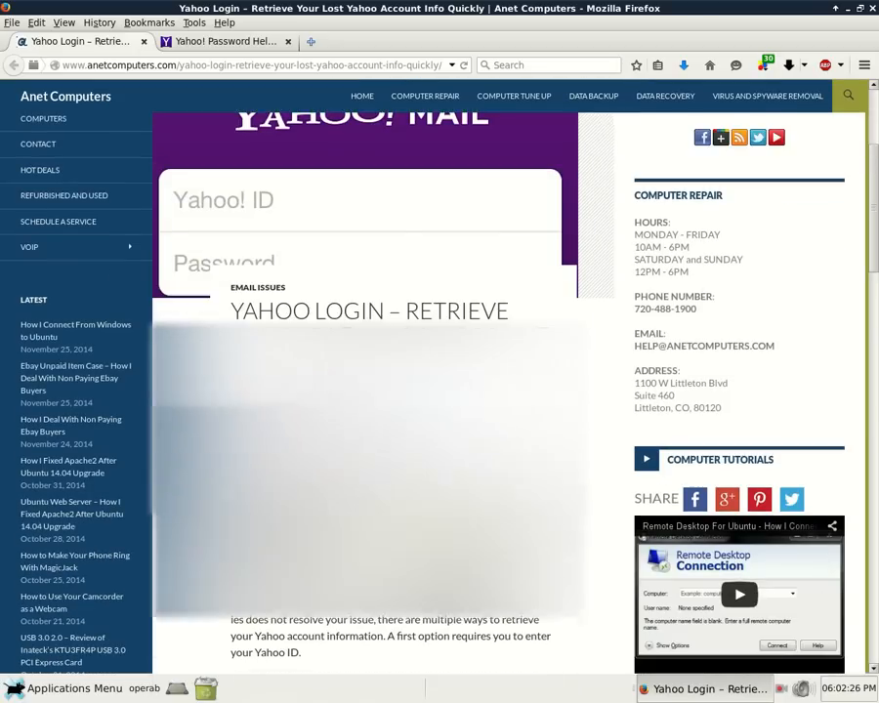
{"action": "scroll", "scroll_direction": "down", "scroll_amount": 3}
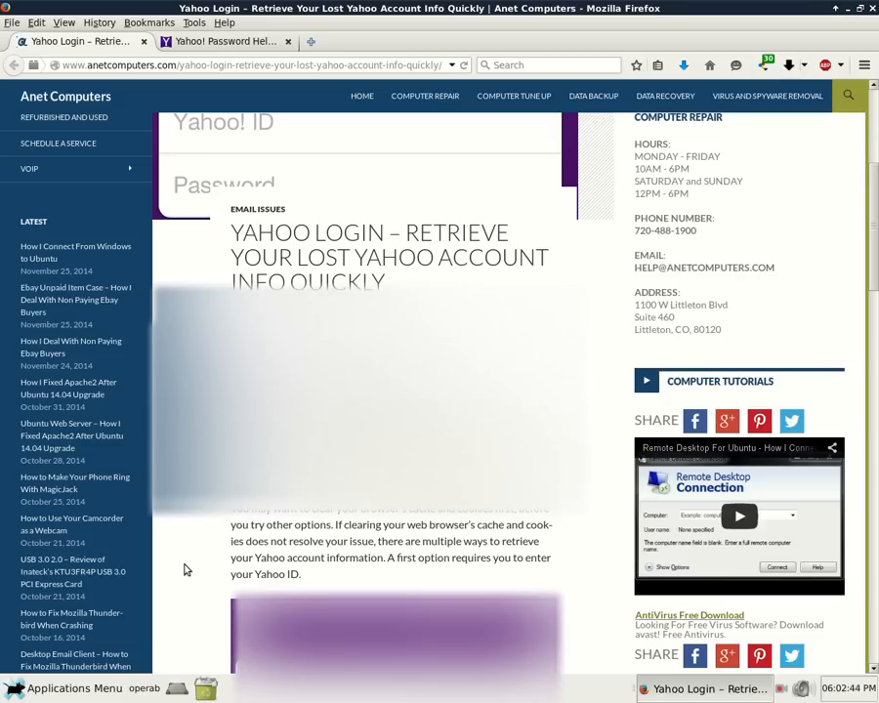
{"action": "scroll", "scroll_direction": "down", "scroll_amount": 3}
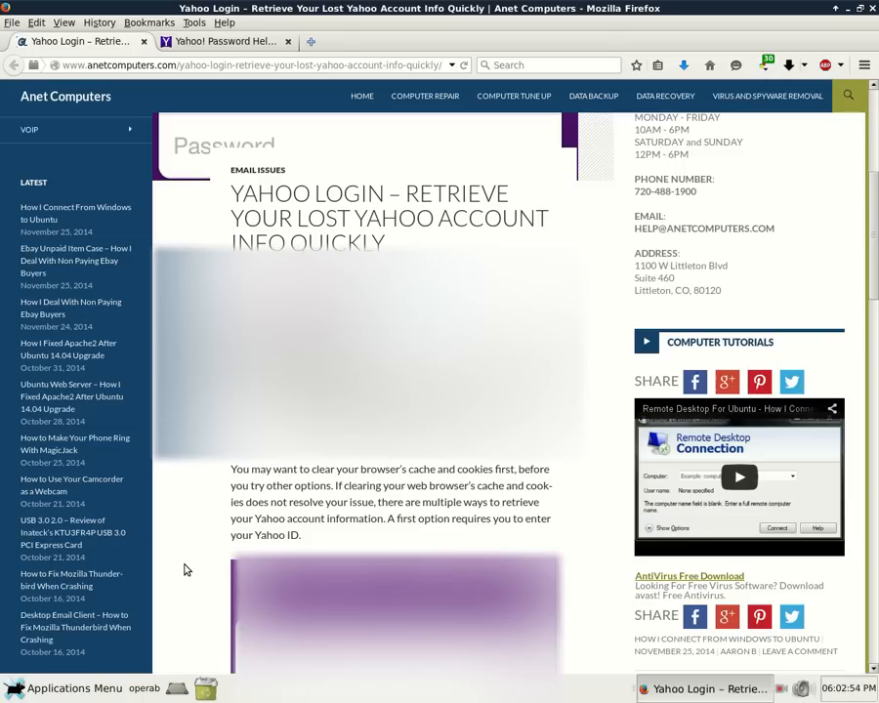
{"action": "left_click", "coordinate": [225, 41]}
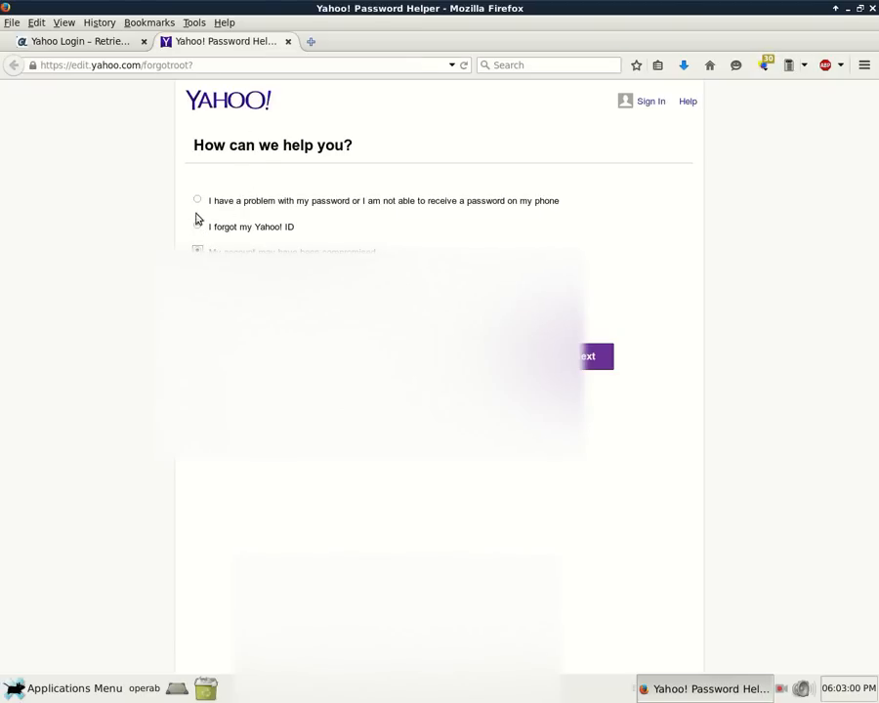
{"action": "left_click", "coordinate": [198, 200]}
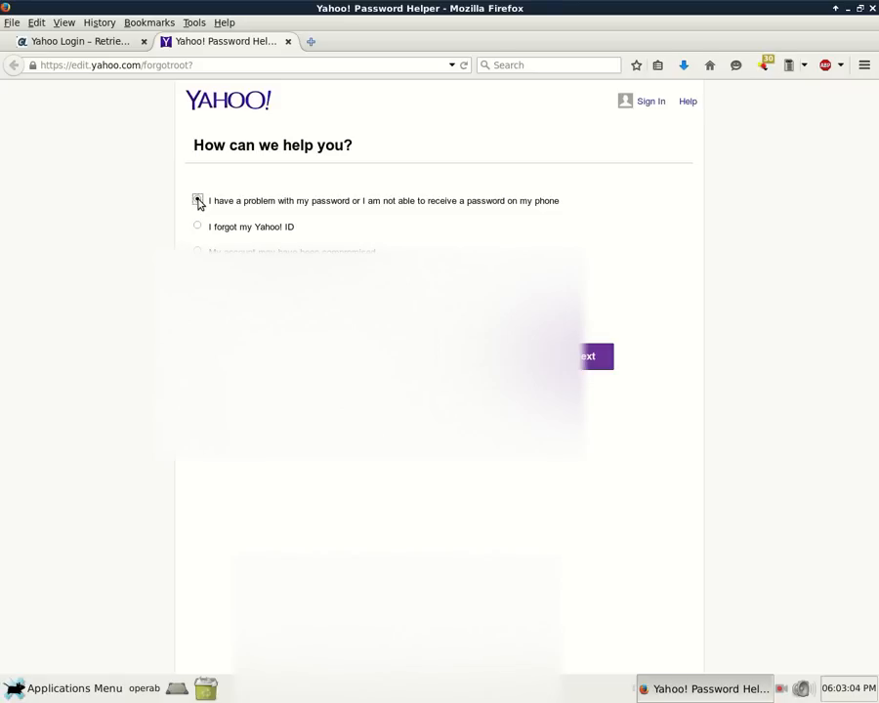
{"action": "left_click", "coordinate": [197, 200]}
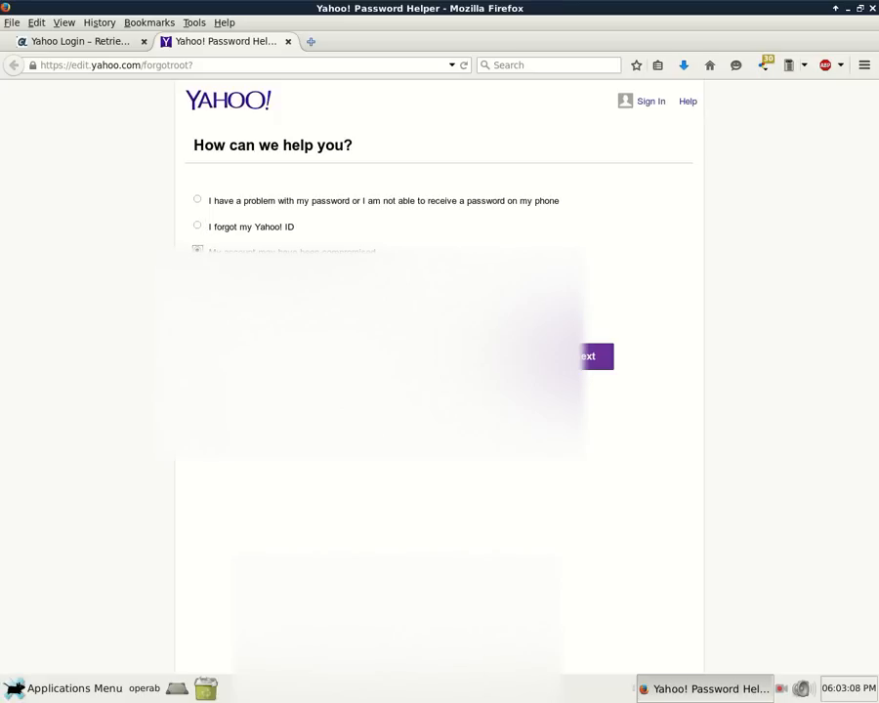
{"action": "mouse_move", "coordinate": [138, 150]}
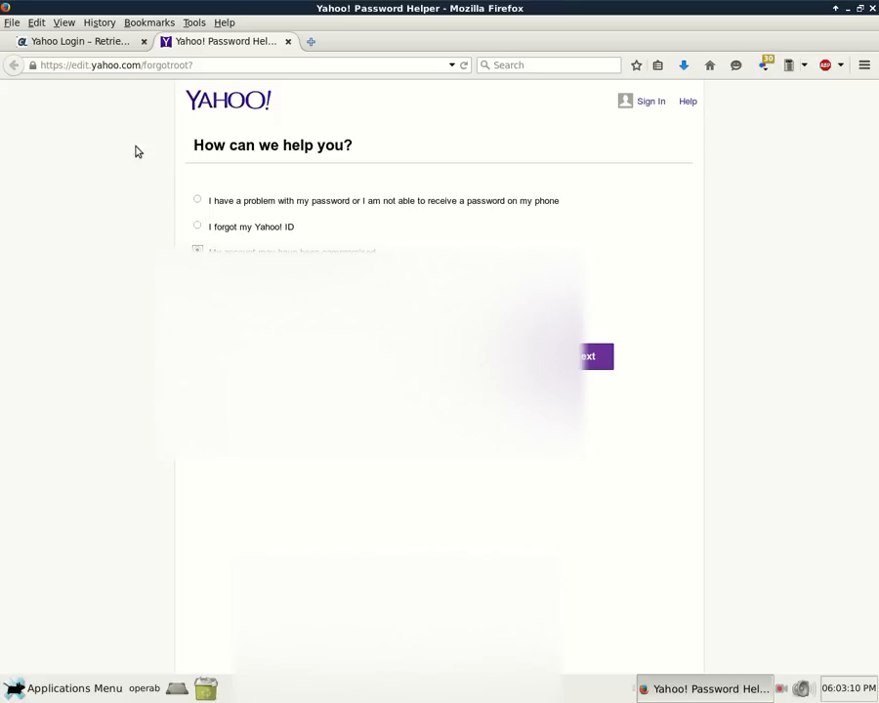
{"action": "left_click", "coordinate": [78, 41]}
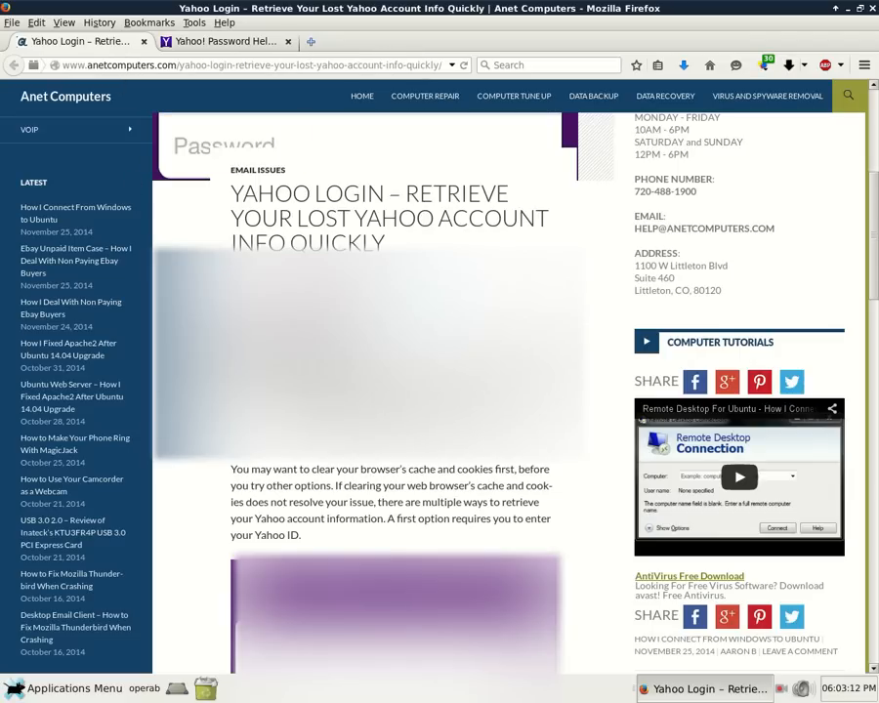
Scroll past the three Yahoo recovery options to the AntiVirus link and share bar.
{"action": "scroll", "scroll_direction": "down", "scroll_amount": 3}
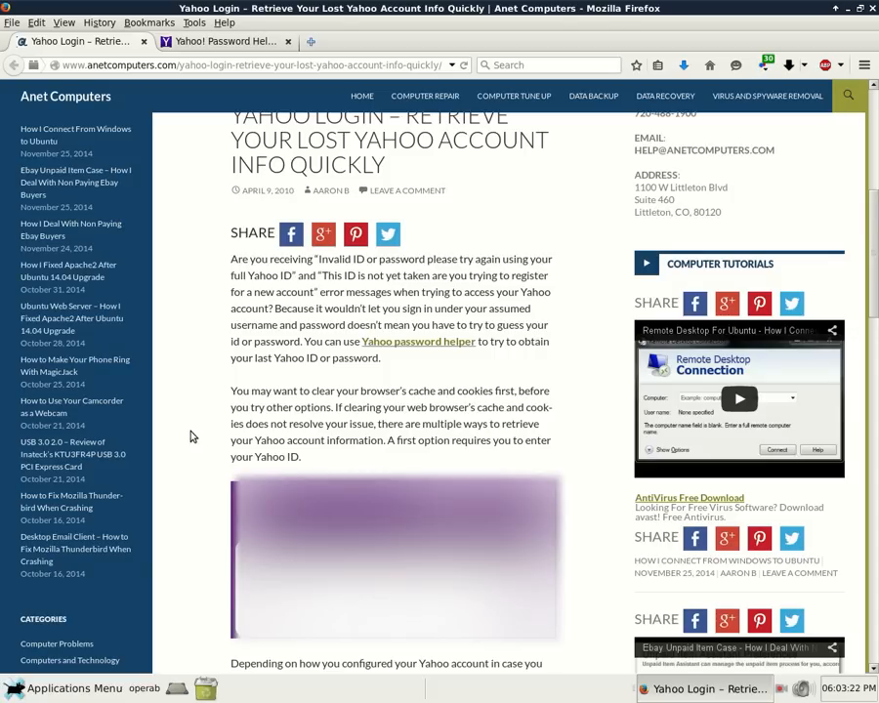
{"action": "scroll", "scroll_direction": "down", "scroll_amount": 3}
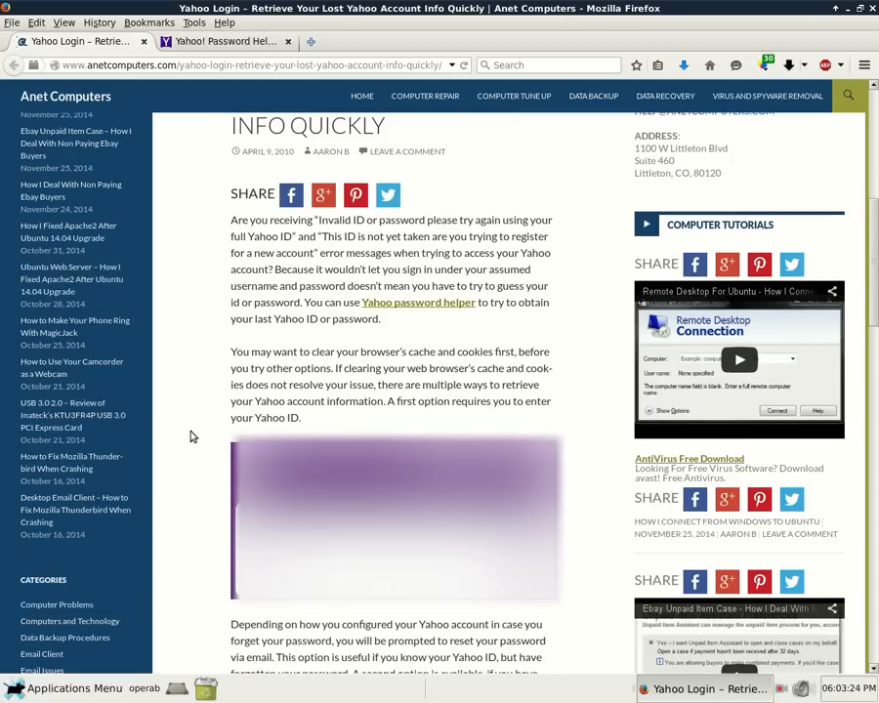
{"action": "scroll", "scroll_direction": "down", "scroll_amount": 3}
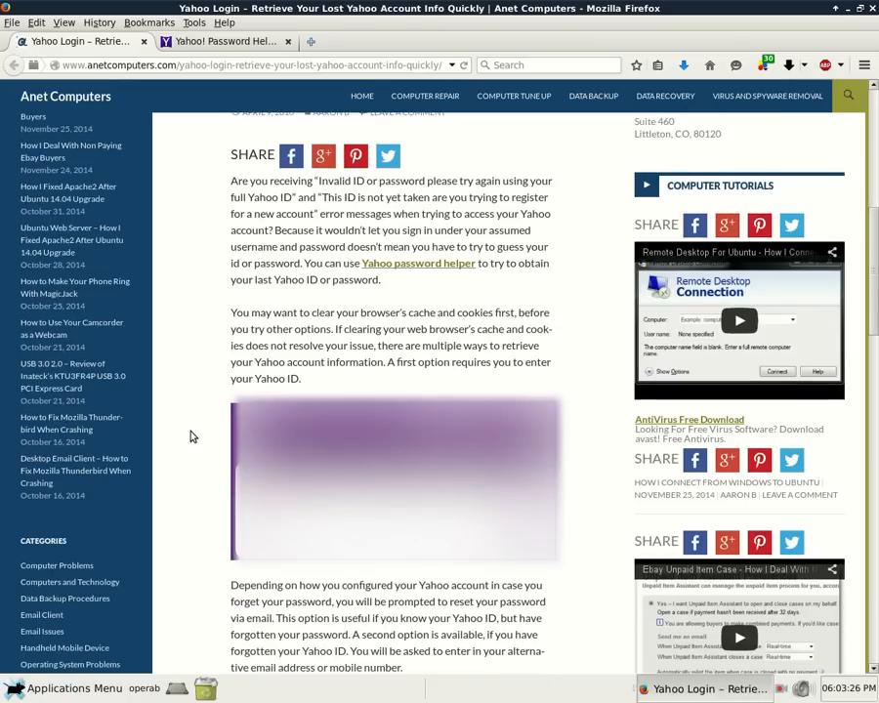
{"action": "scroll", "scroll_direction": "down", "scroll_amount": 3}
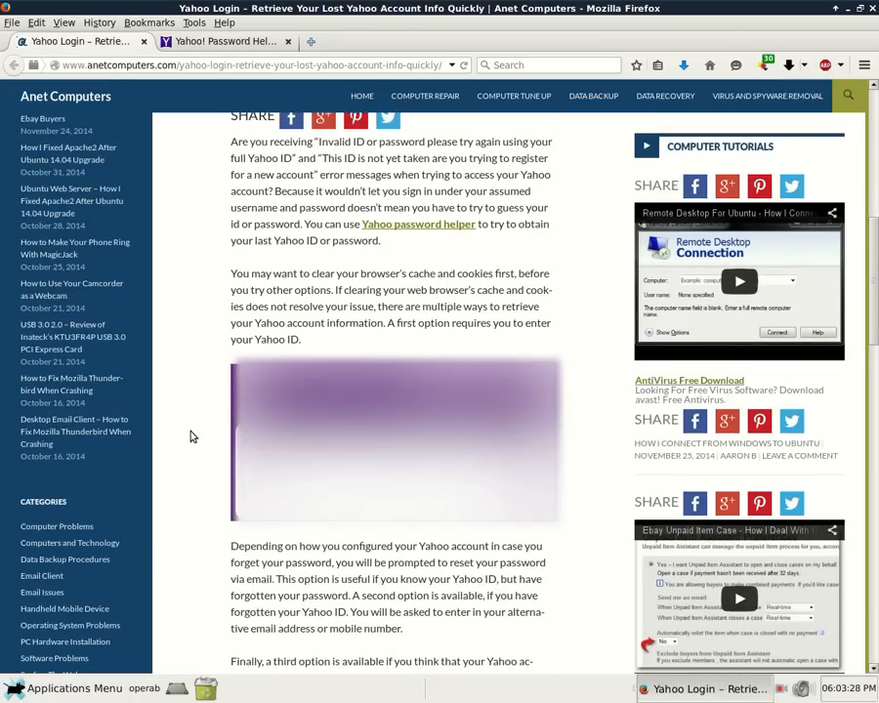
{"action": "scroll", "scroll_direction": "down", "scroll_amount": 3}
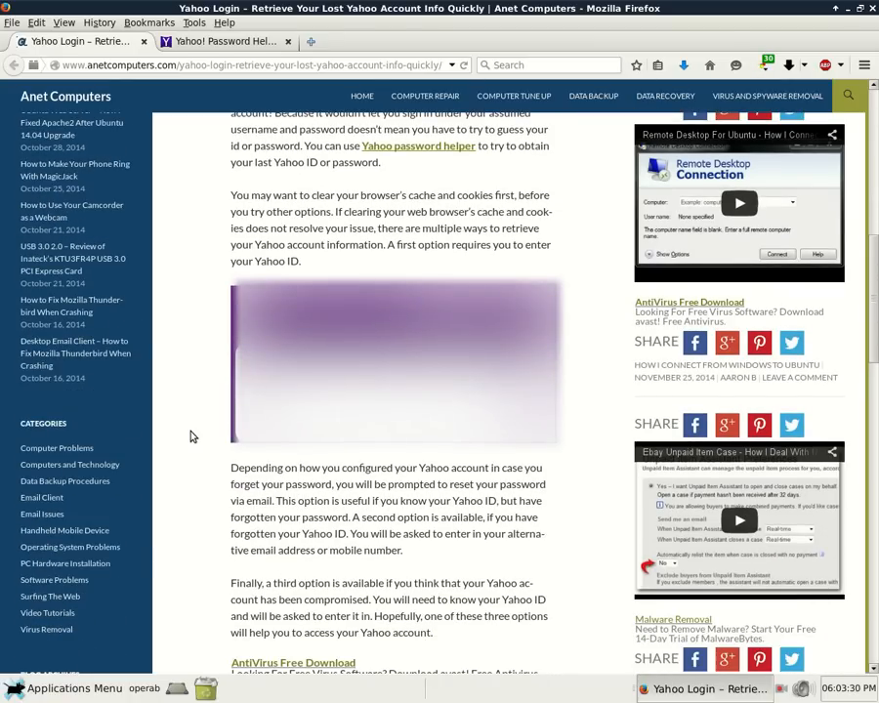
{"action": "scroll", "scroll_direction": "down", "scroll_amount": 3}
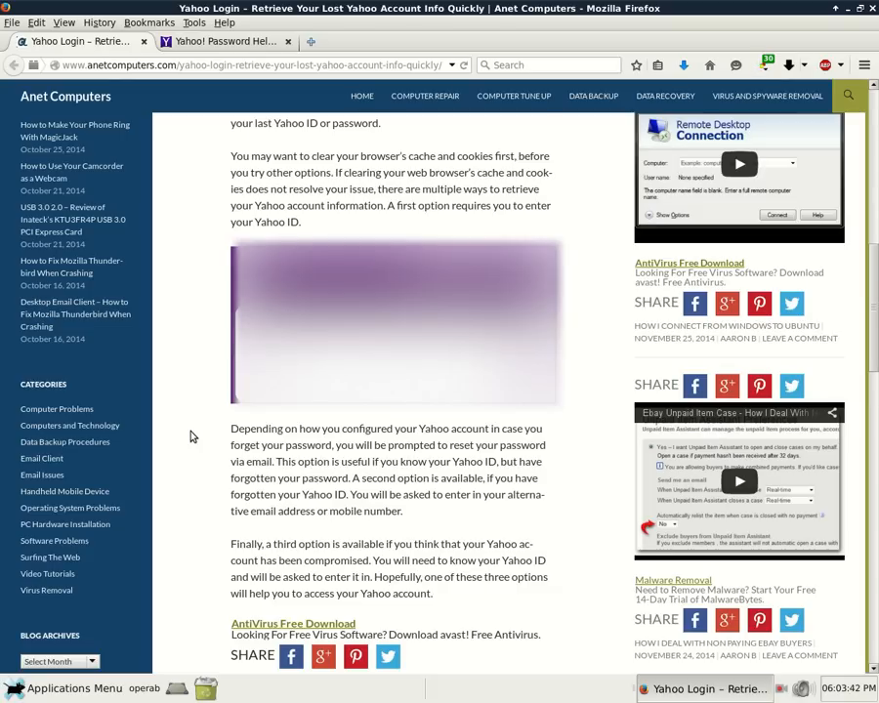
{"action": "scroll", "scroll_direction": "down", "scroll_amount": 3}
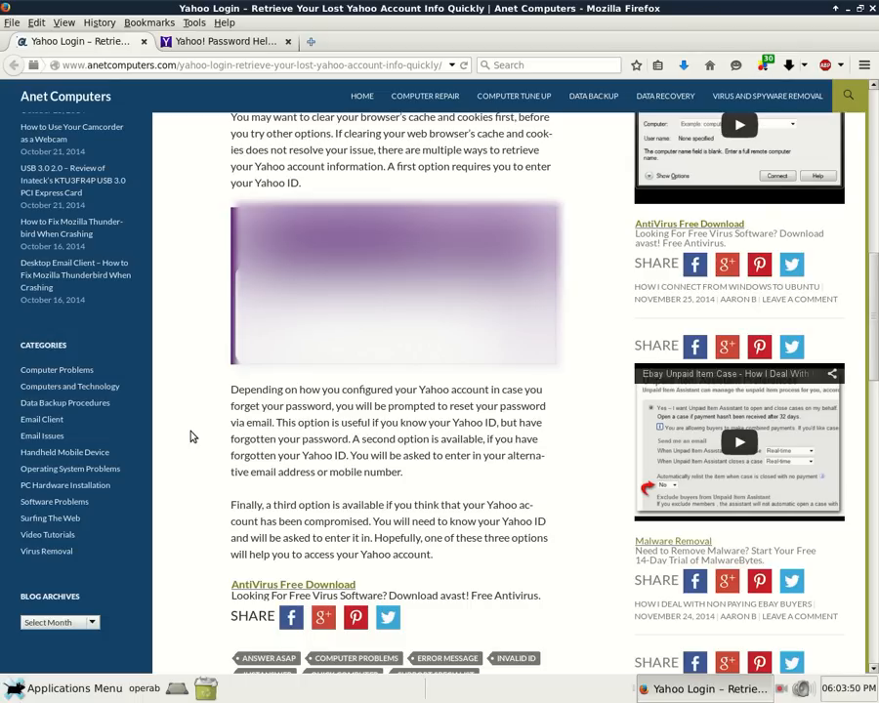
Scroll down to the topic tags, then back up to the Yahoo password helper paragraph.
{"action": "scroll", "scroll_direction": "down", "scroll_amount": 3}
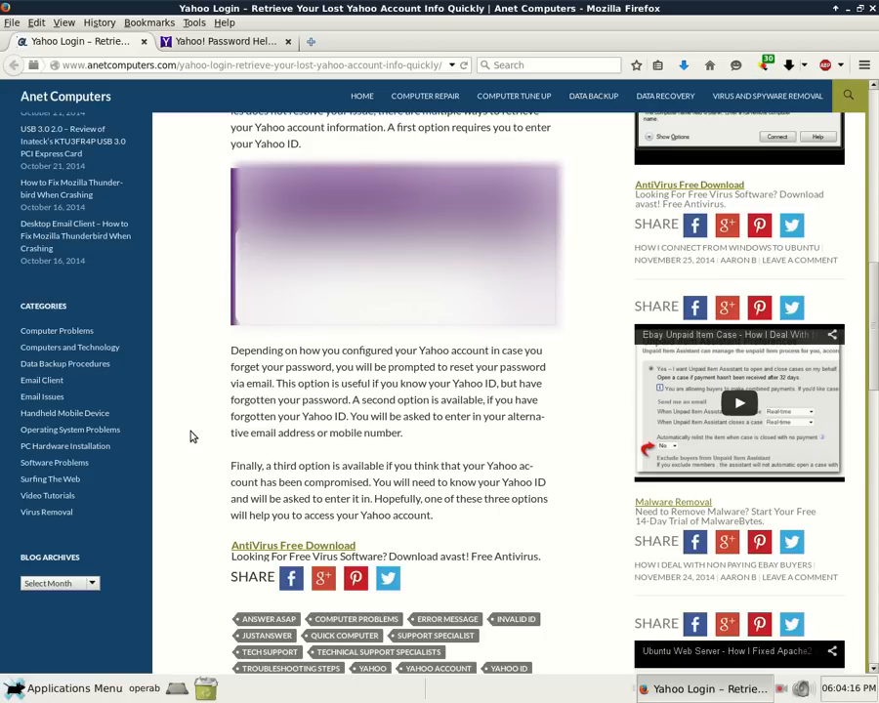
{"action": "scroll", "scroll_direction": "up", "scroll_amount": 3}
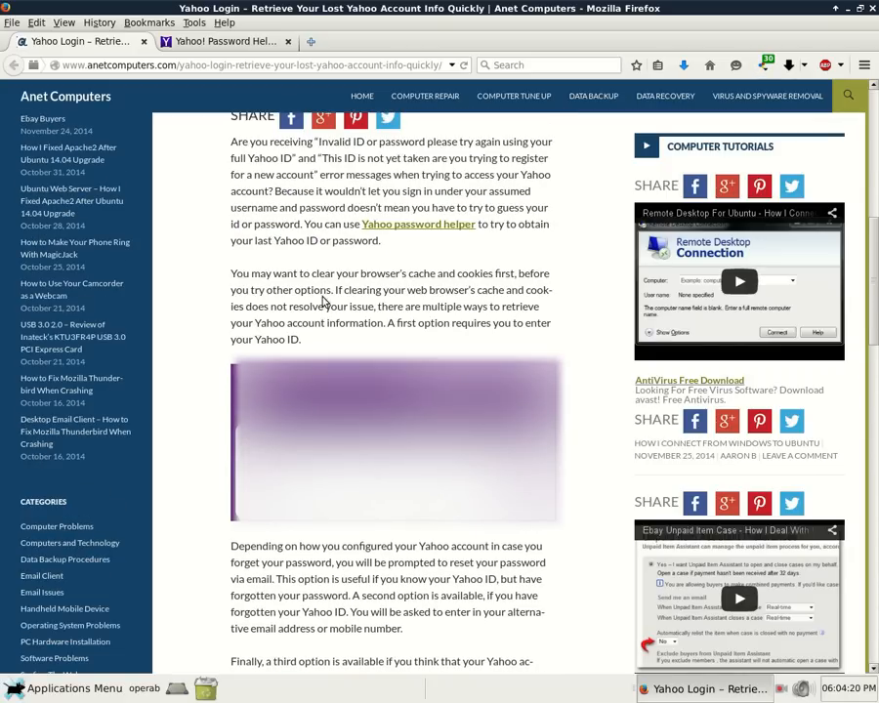
{"action": "mouse_move", "coordinate": [208, 339]}
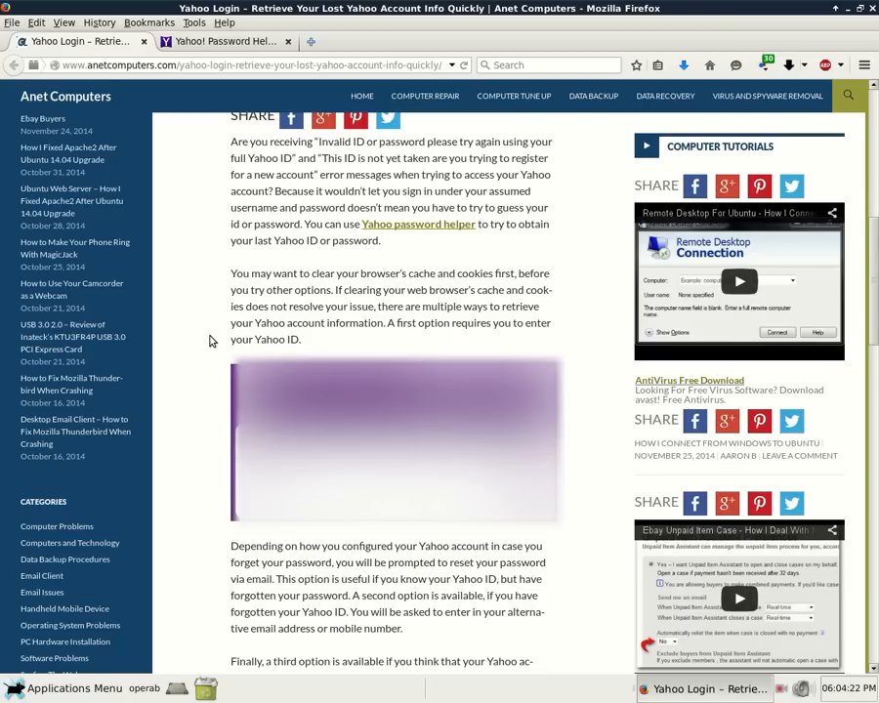